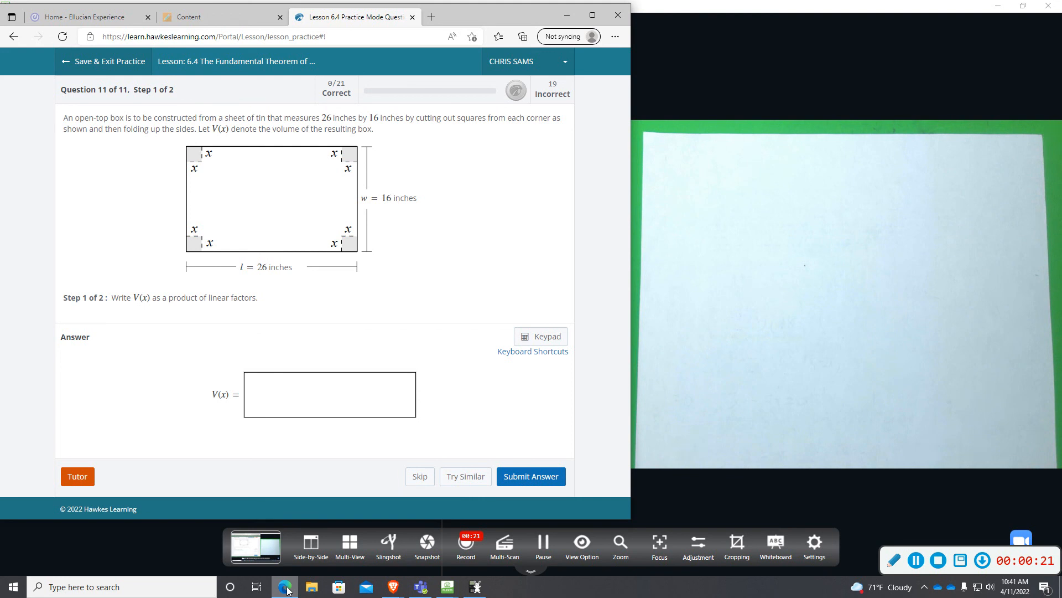
- Enter V(x) = (16−2x)(26−2x)x in the step 1 answer box
click(330, 395)
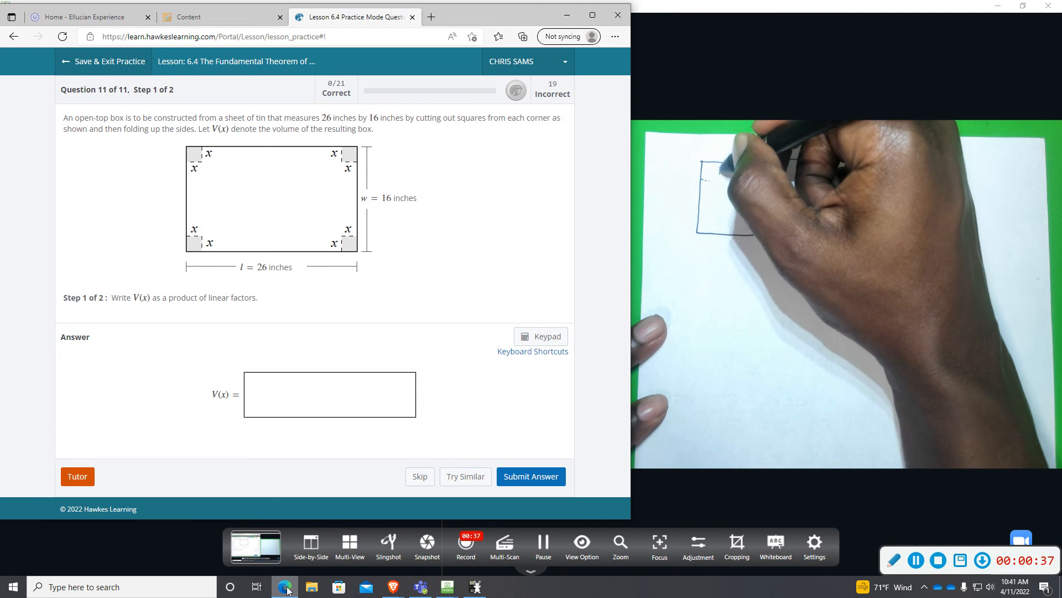
click(330, 394)
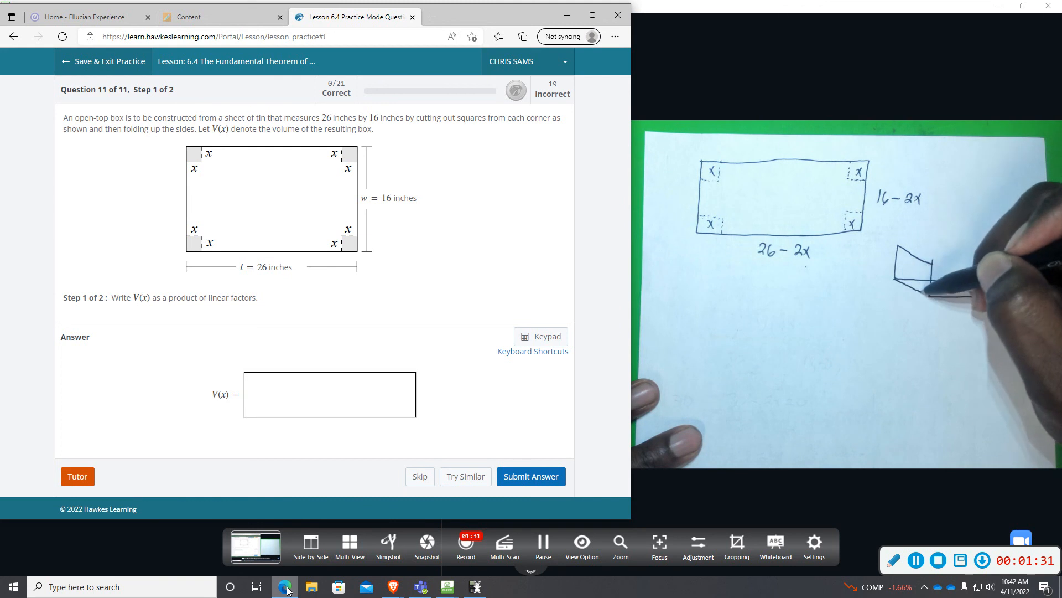
click(330, 395)
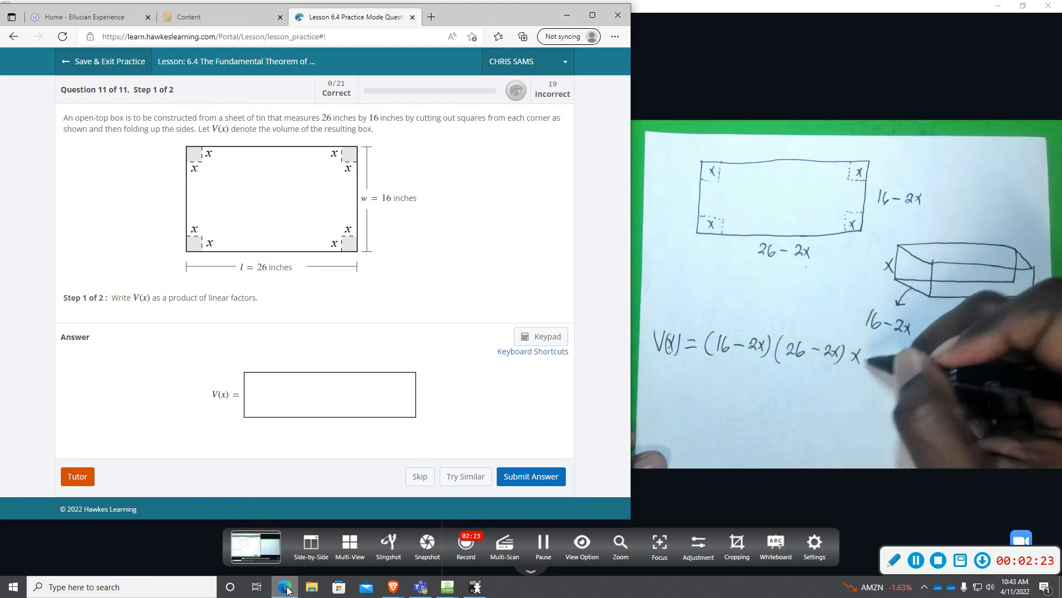
click(330, 394)
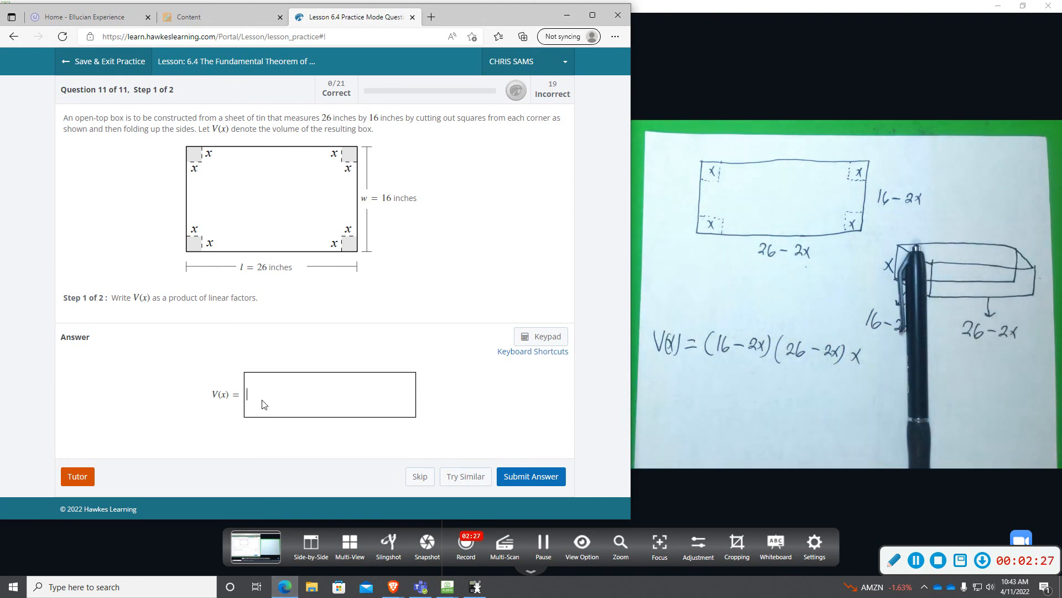
text(())
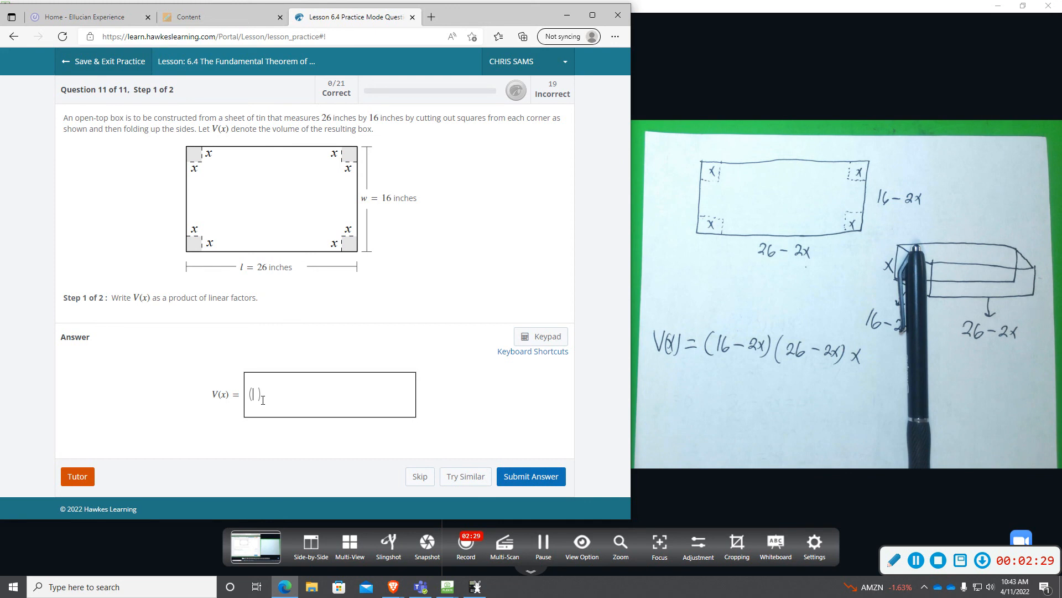
text(16)
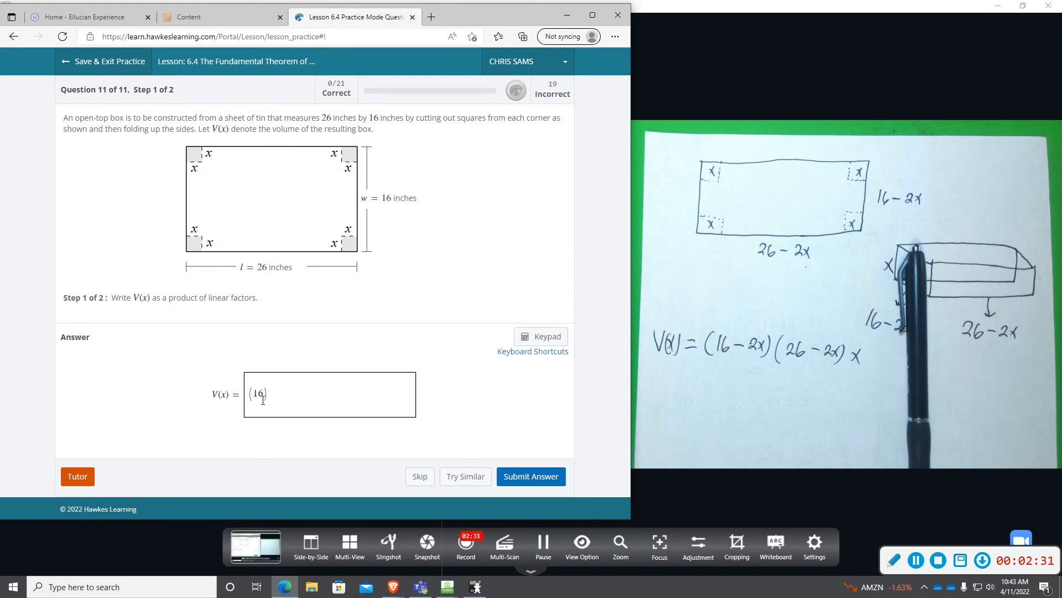
text(-2x)
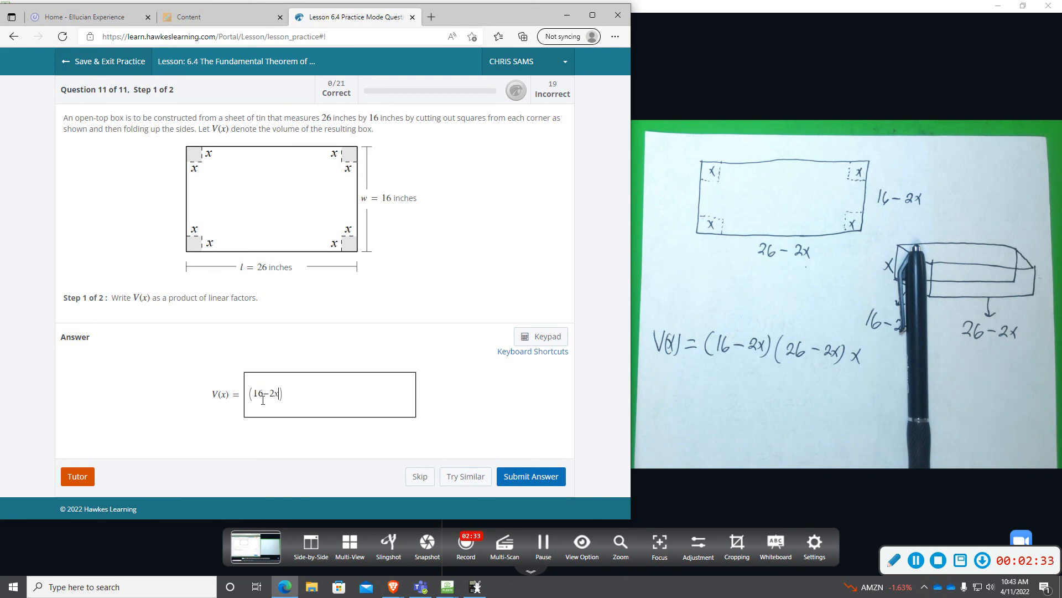
text((26−2x)
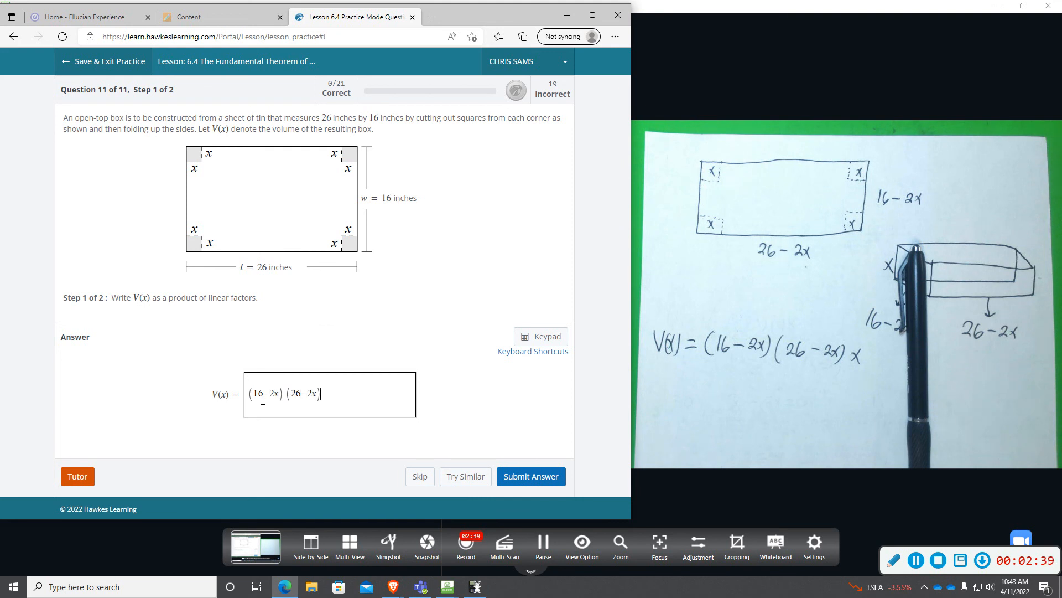
text(x)
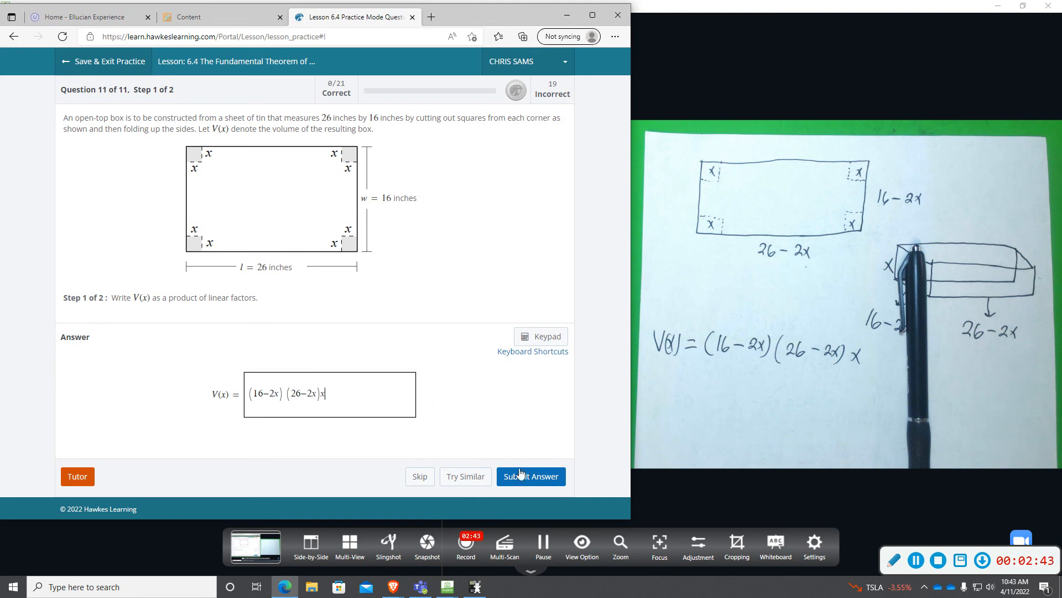
- Submit the V(x) expression, marked correct for a score of 1/21
click(530, 476)
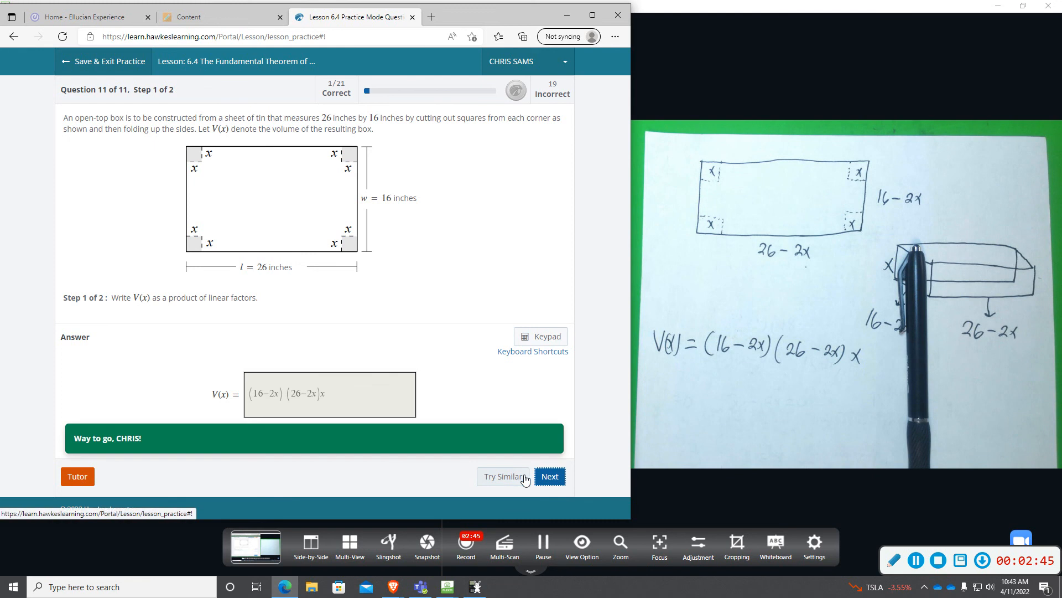
click(550, 476)
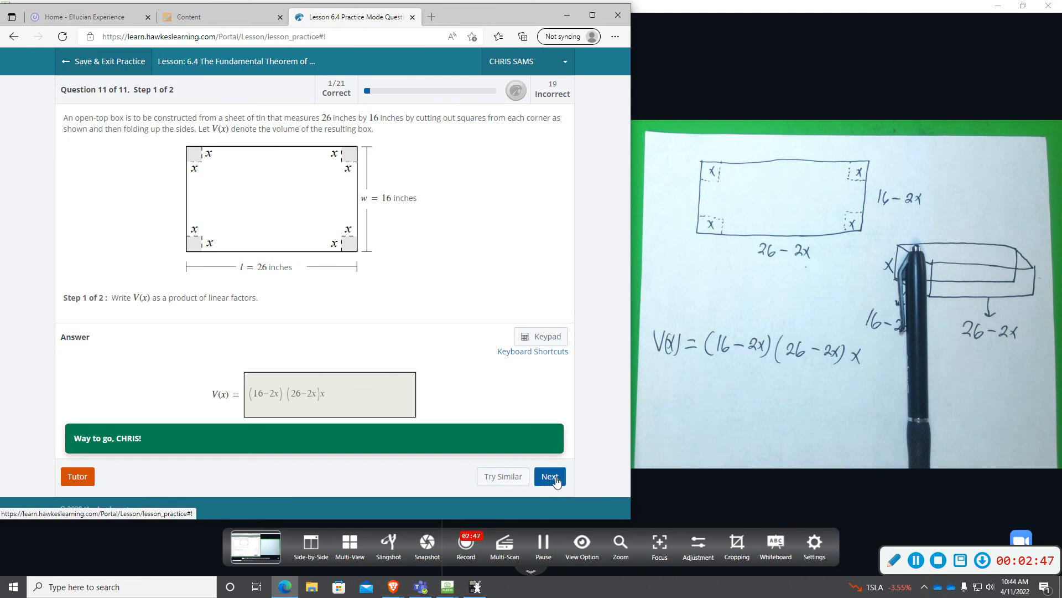
- Load Step 2 of 2 and focus the empty x = answer box
click(549, 476)
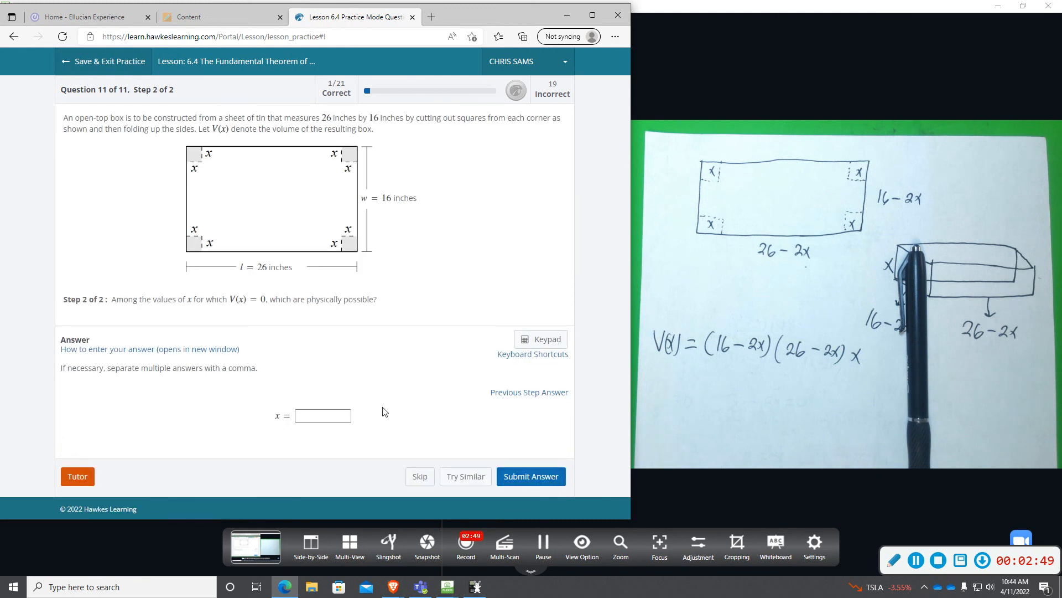
click(323, 415)
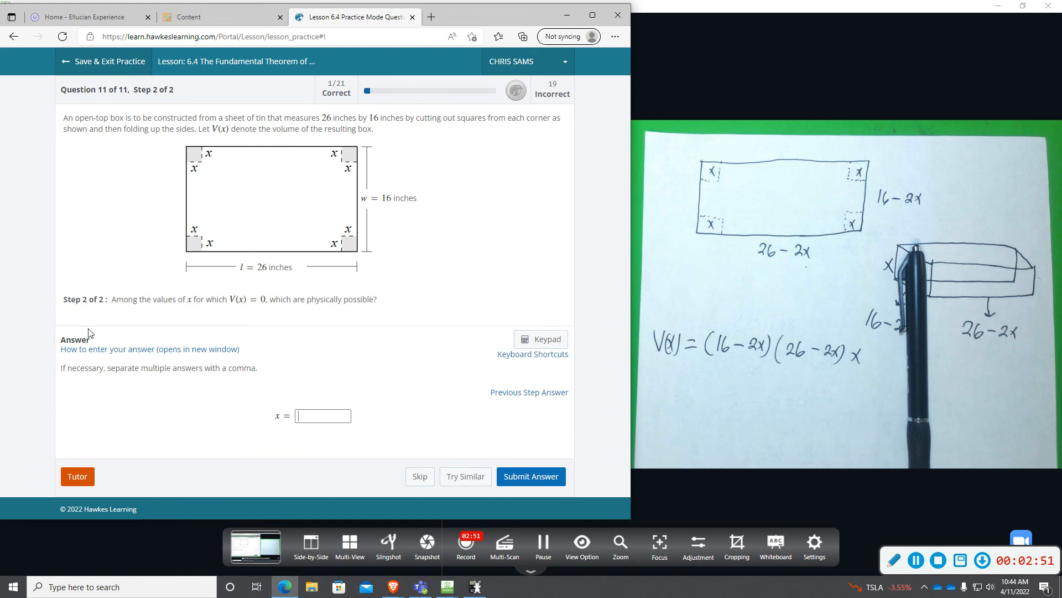
mouse_move(166, 300)
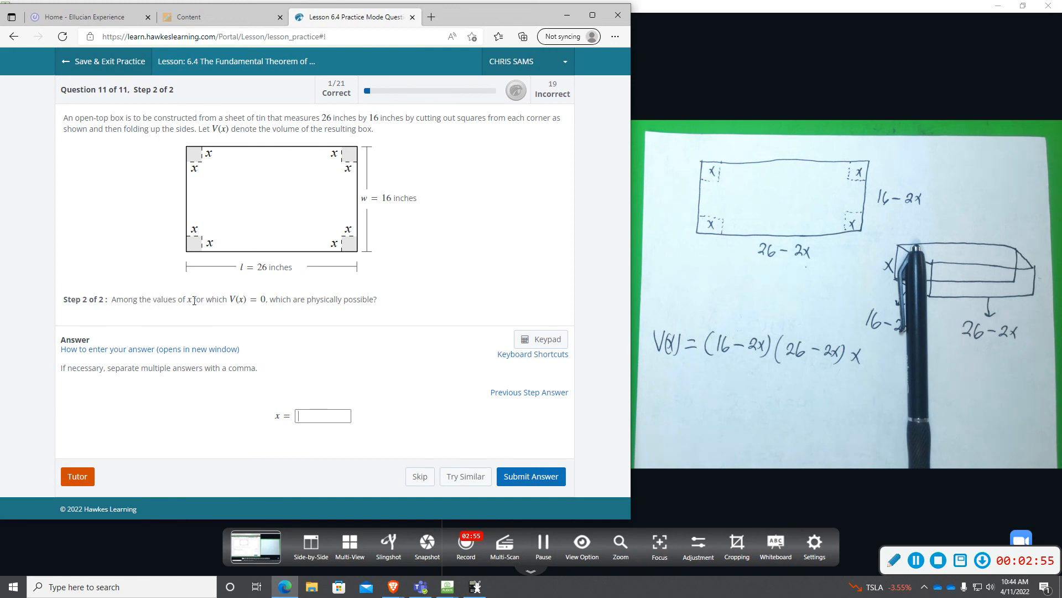
mouse_move(362, 312)
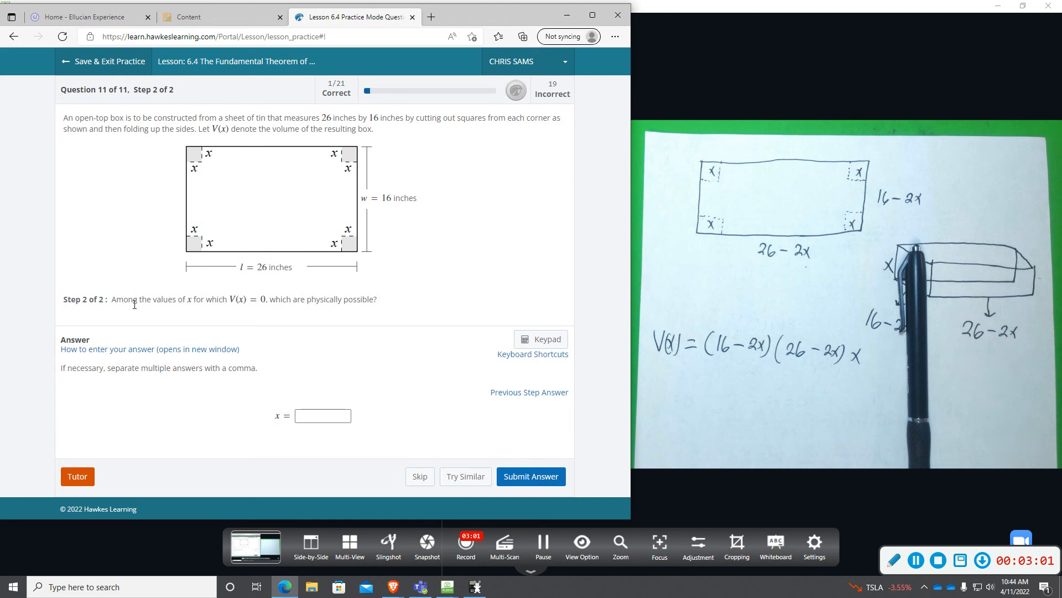
mouse_move(357, 329)
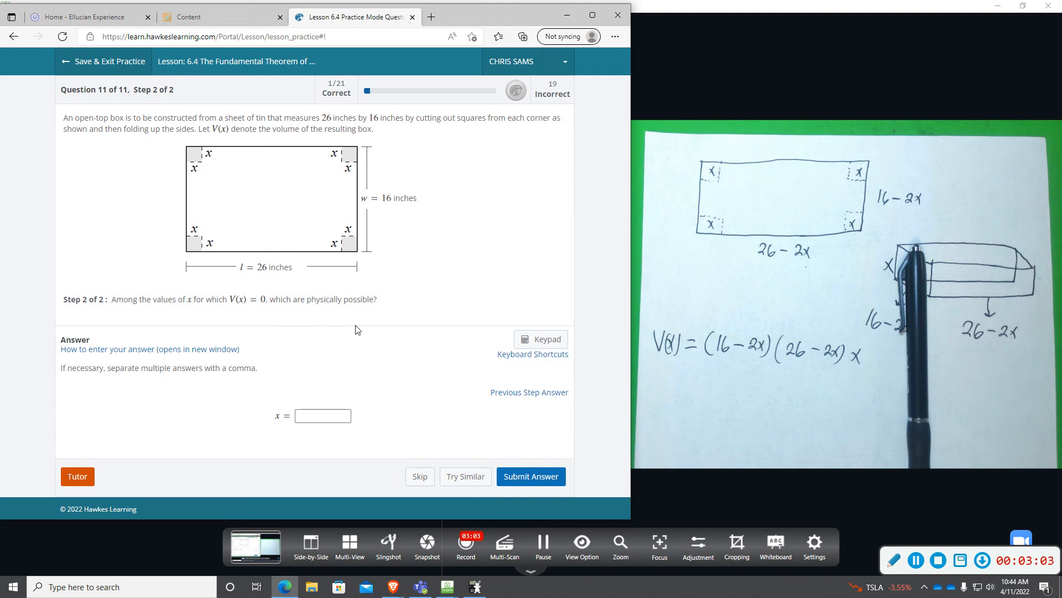
mouse_move(527, 422)
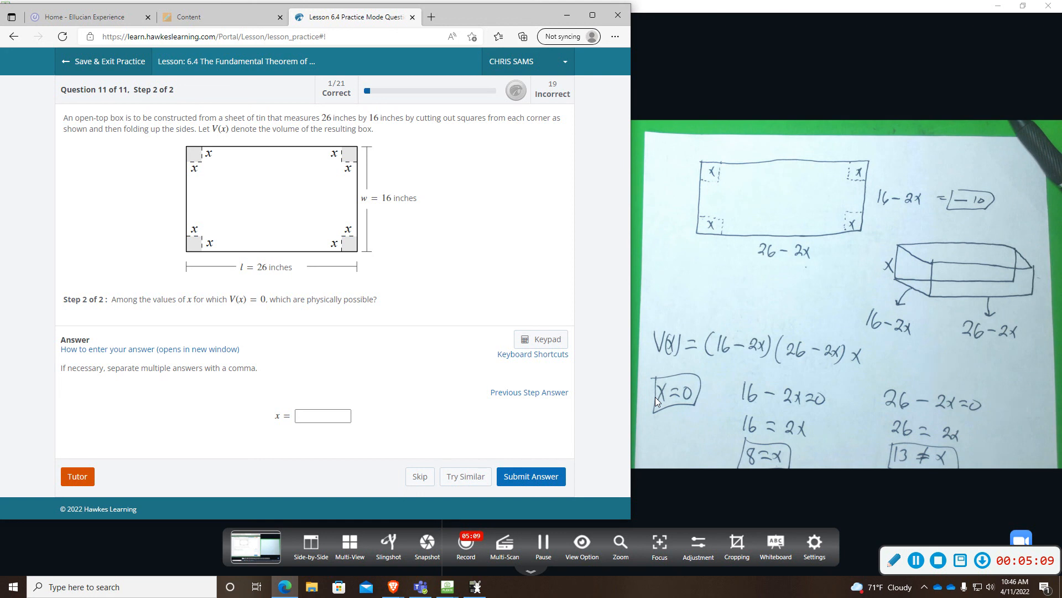
mouse_move(807, 462)
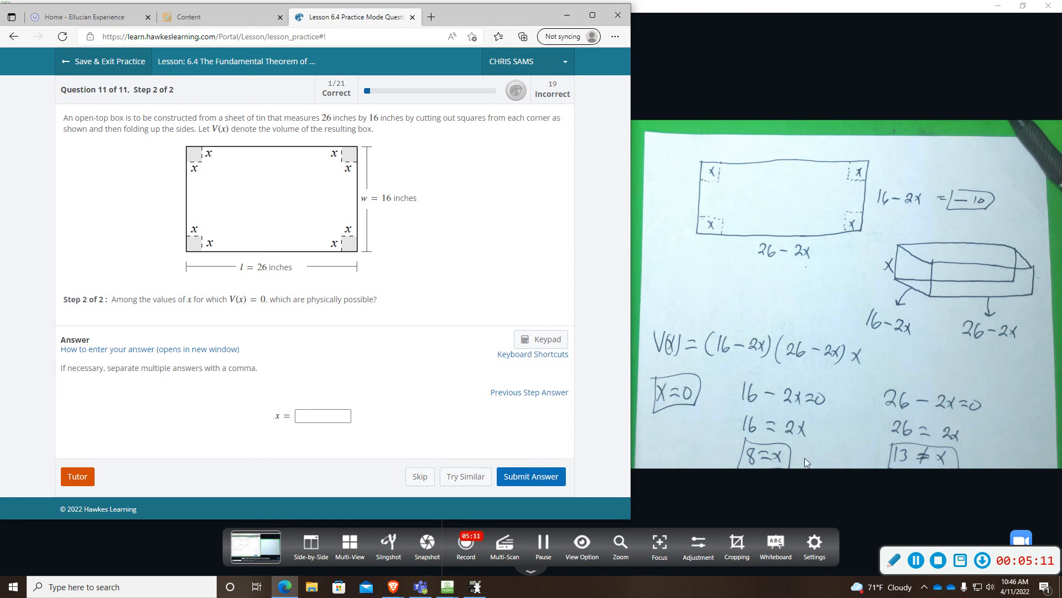